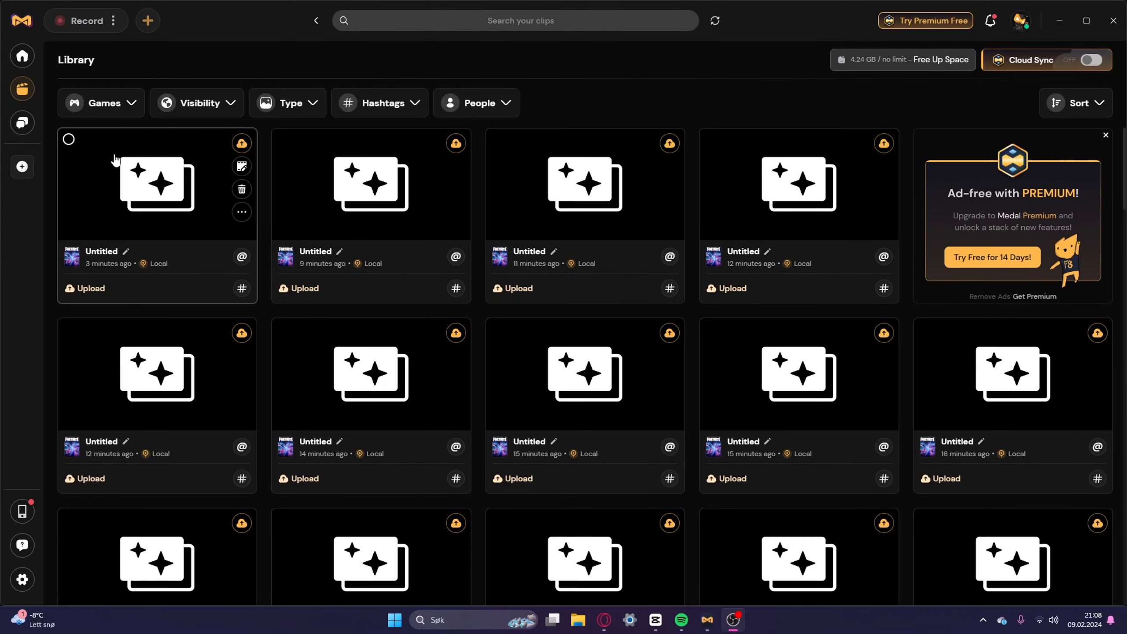
{"action": "mouse_move", "coordinate": [68, 124]}
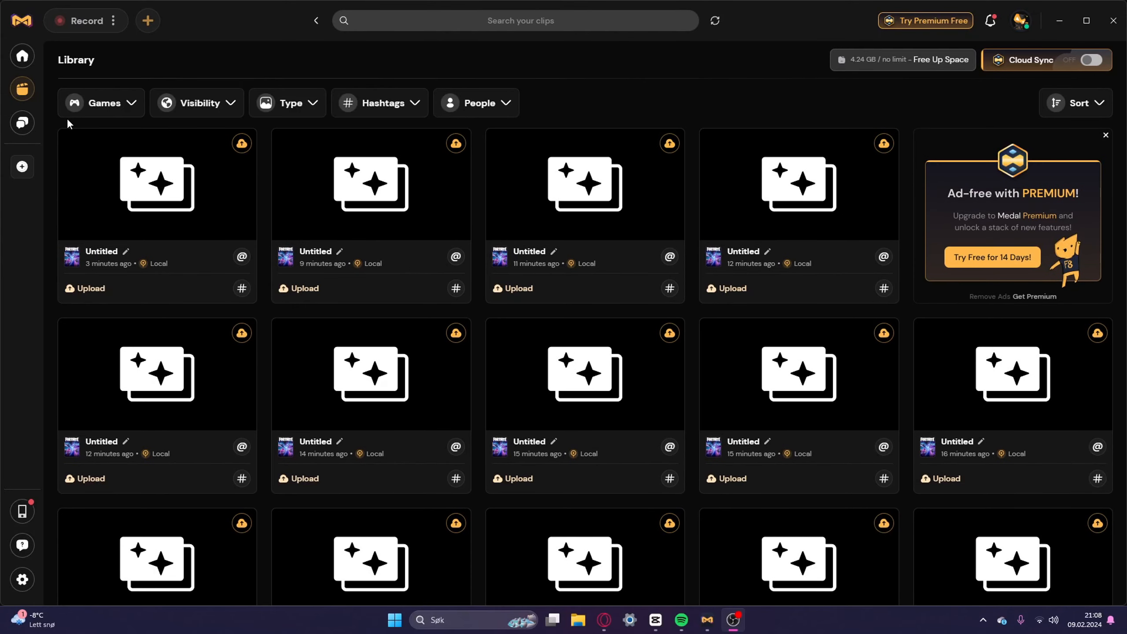
{"action": "mouse_move", "coordinate": [69, 133]}
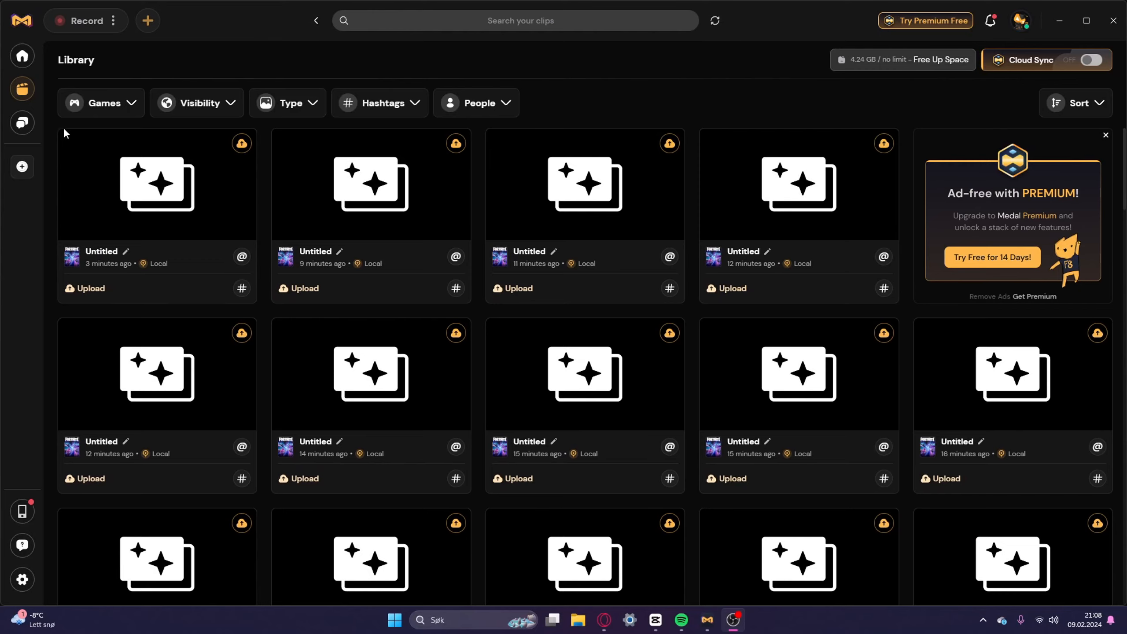
{"action": "scroll", "scroll_direction": "down", "scroll_amount": 3}
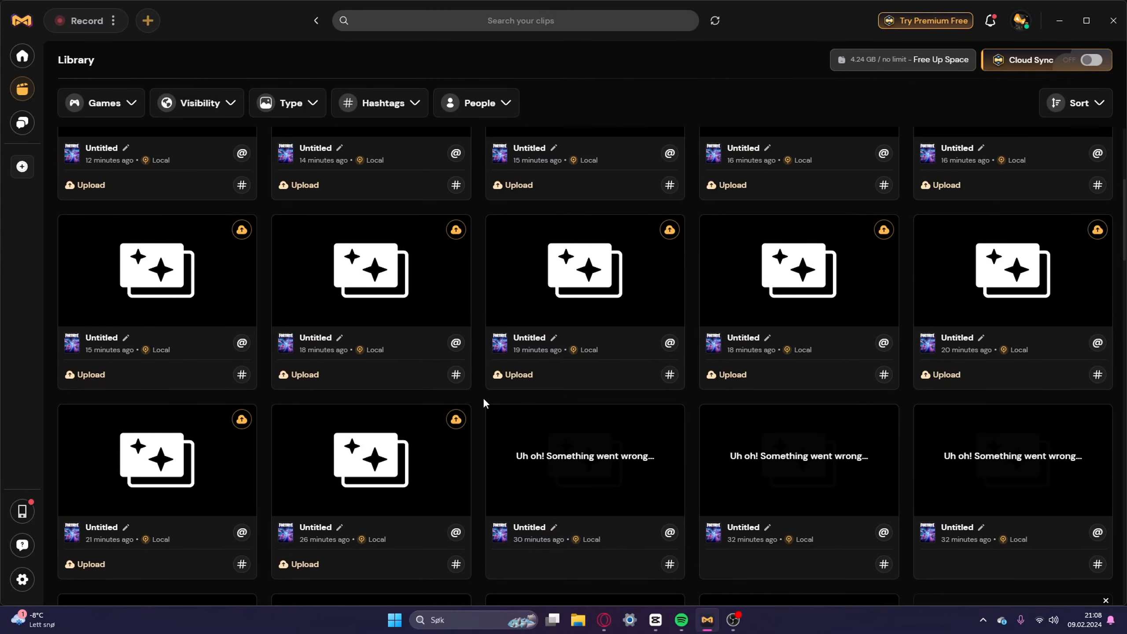
{"action": "scroll", "scroll_direction": "up", "scroll_amount": 3}
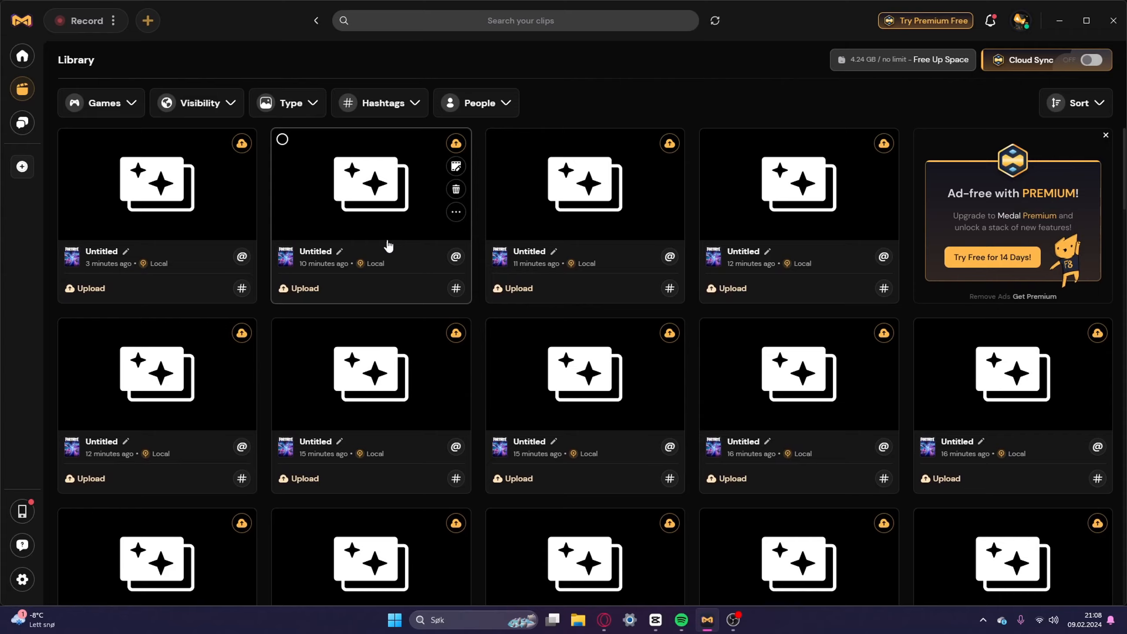
{"action": "scroll", "scroll_direction": "down", "scroll_amount": 3}
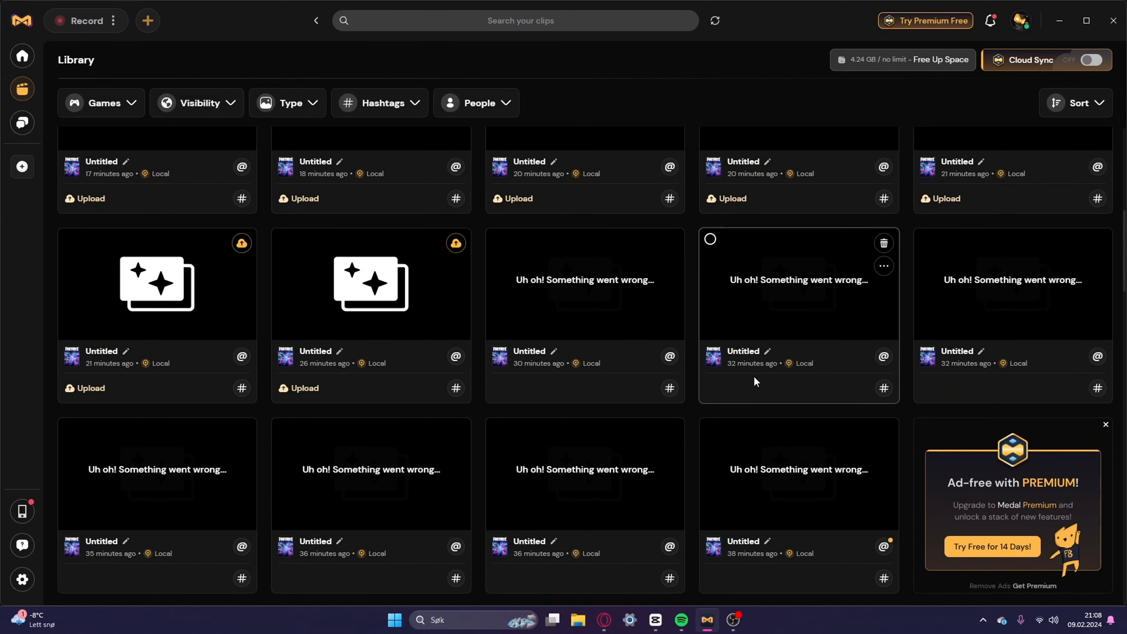
{"action": "mouse_move", "coordinate": [785, 321]}
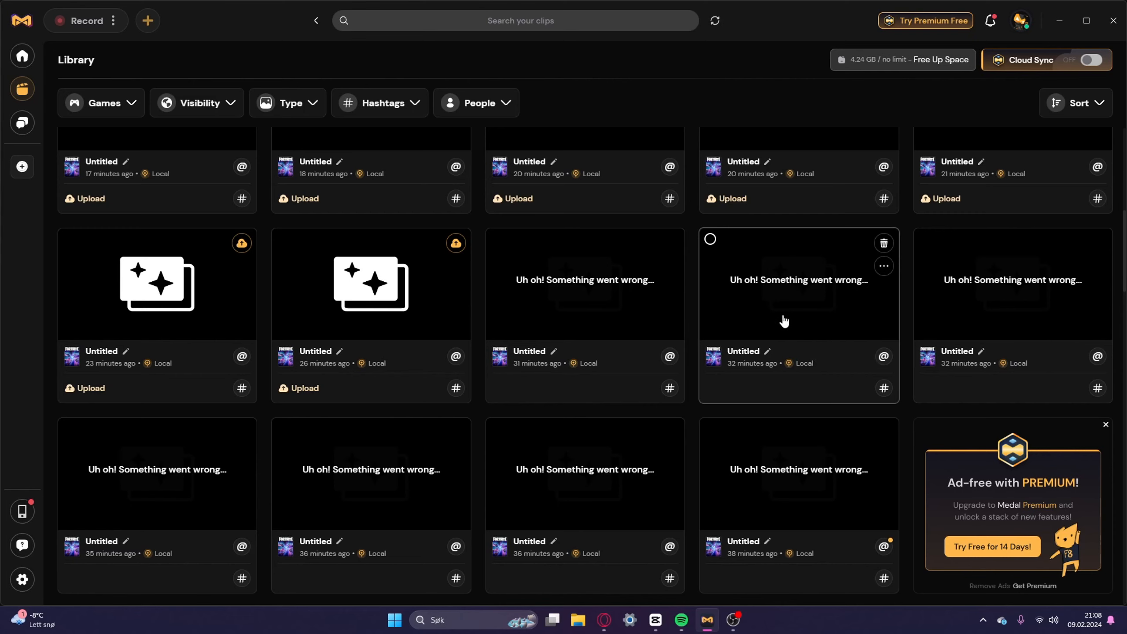
{"action": "scroll", "scroll_direction": "up", "scroll_amount": 3}
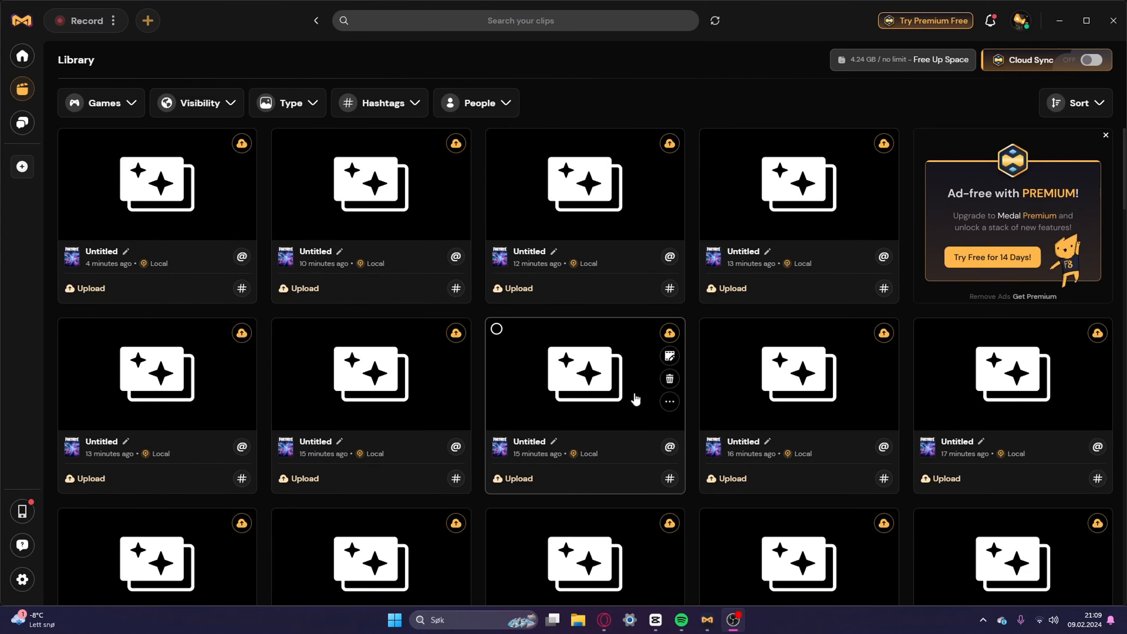
{"action": "scroll", "scroll_direction": "down", "scroll_amount": 3}
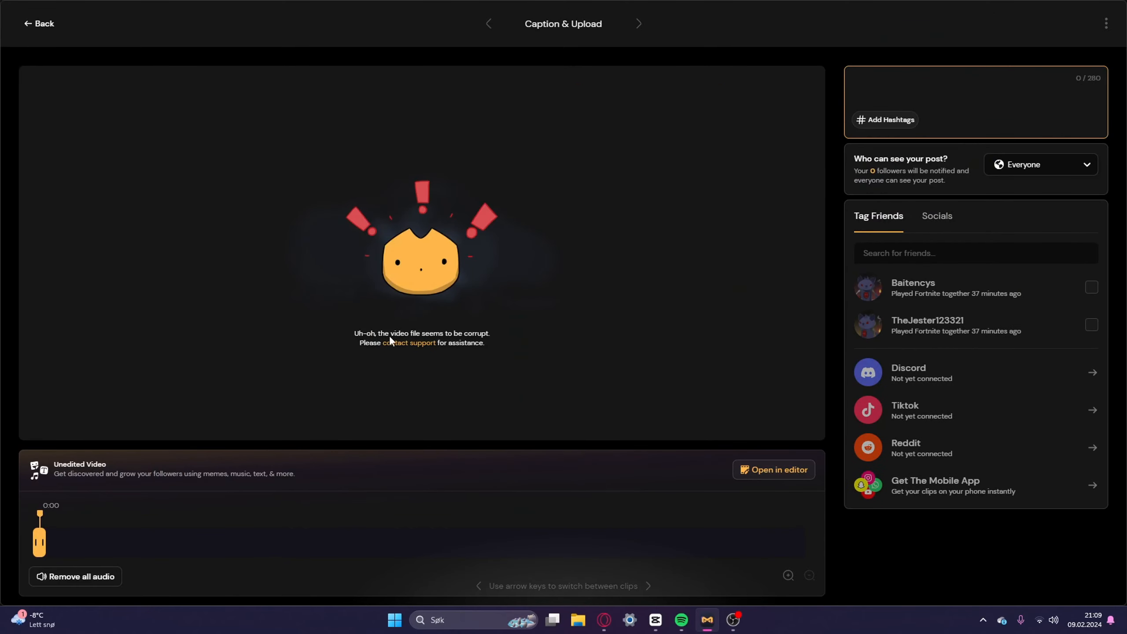
{"action": "mouse_move", "coordinate": [460, 351]}
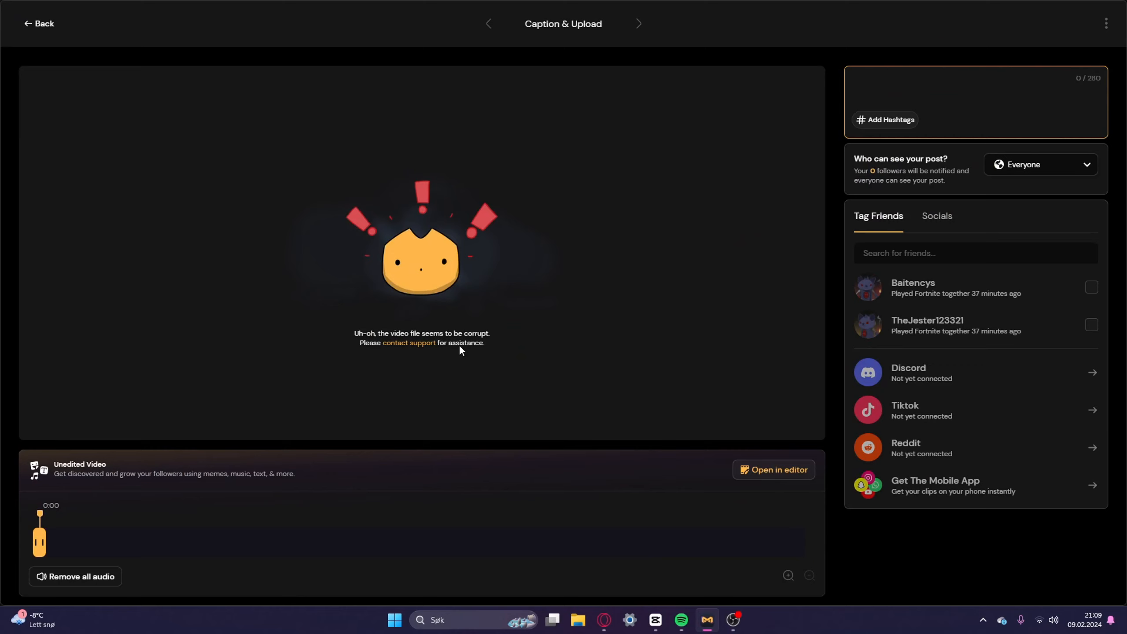
{"action": "mouse_move", "coordinate": [105, 180]}
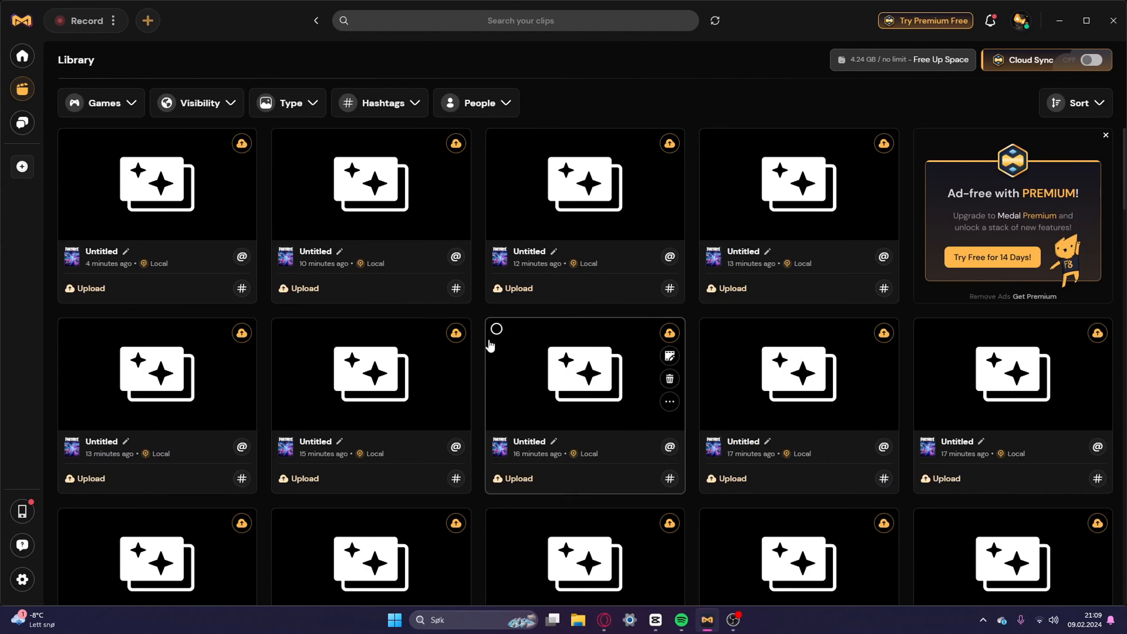
{"action": "mouse_move", "coordinate": [99, 294]}
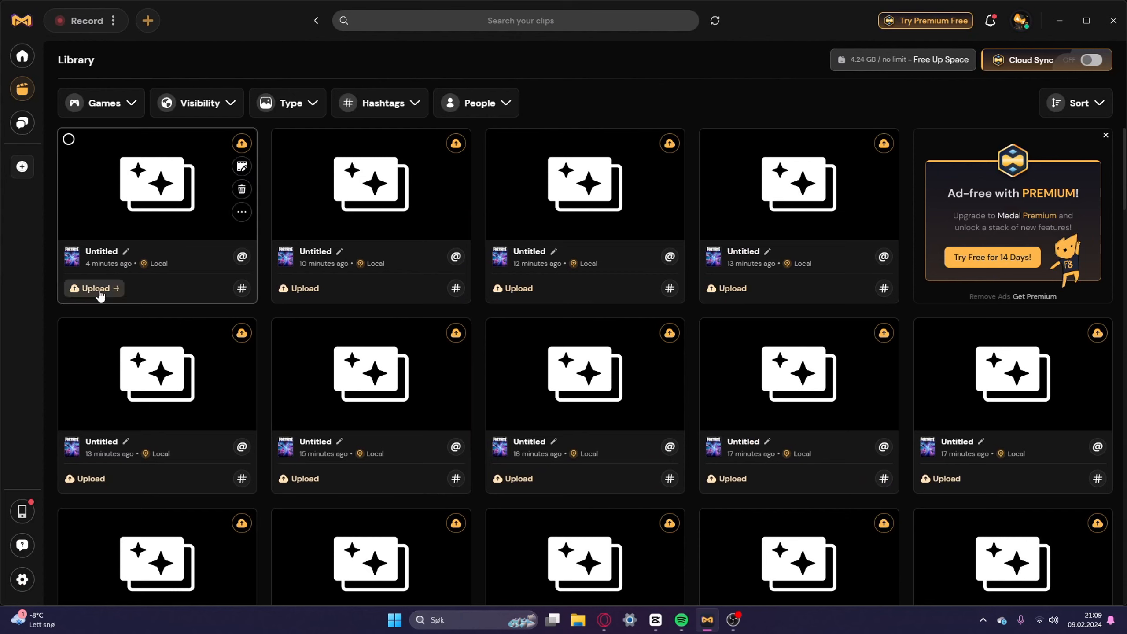
{"action": "mouse_move", "coordinate": [271, 306]}
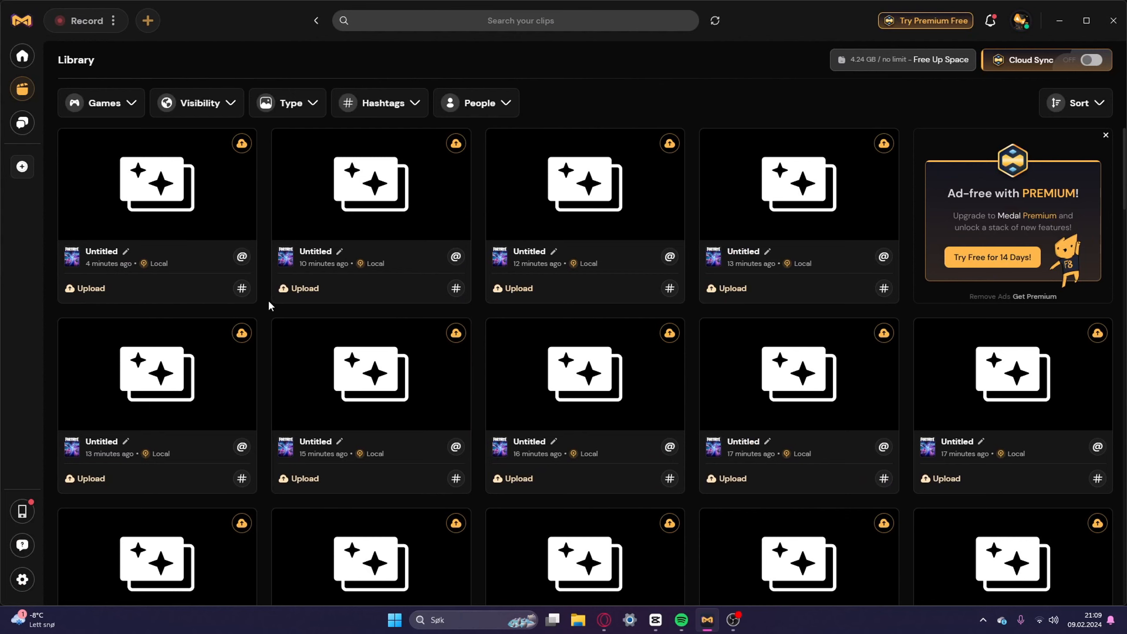
{"action": "mouse_move", "coordinate": [806, 182]}
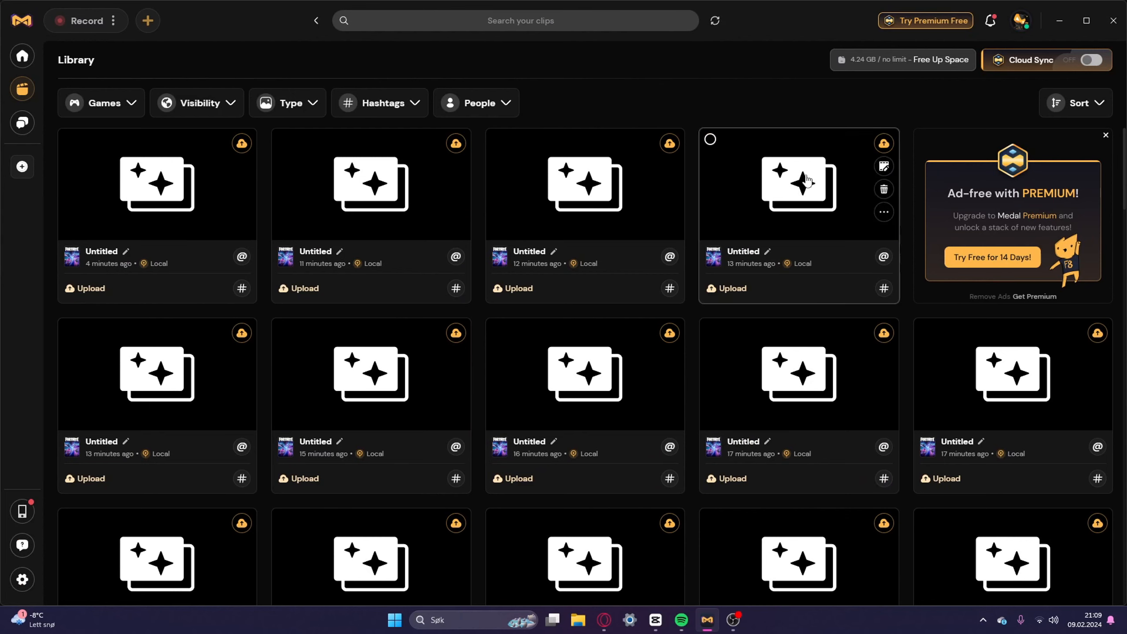